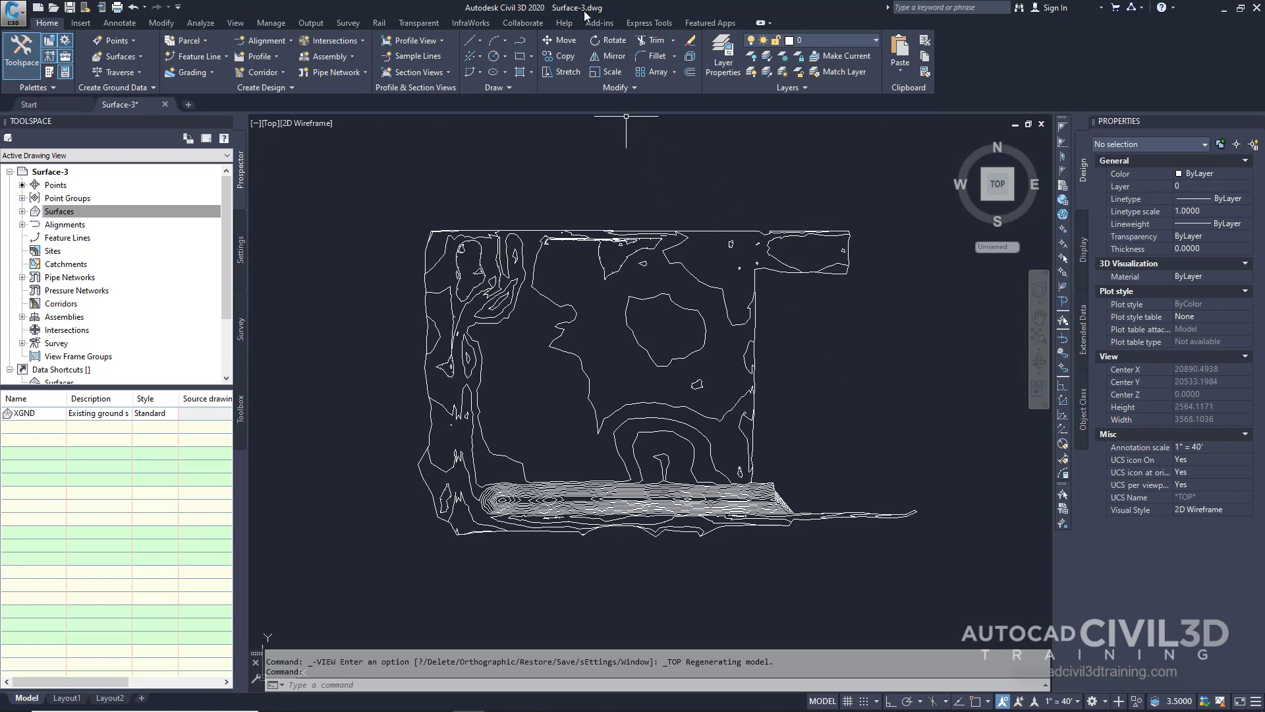
{"action": "mouse_move", "coordinate": [786, 230]}
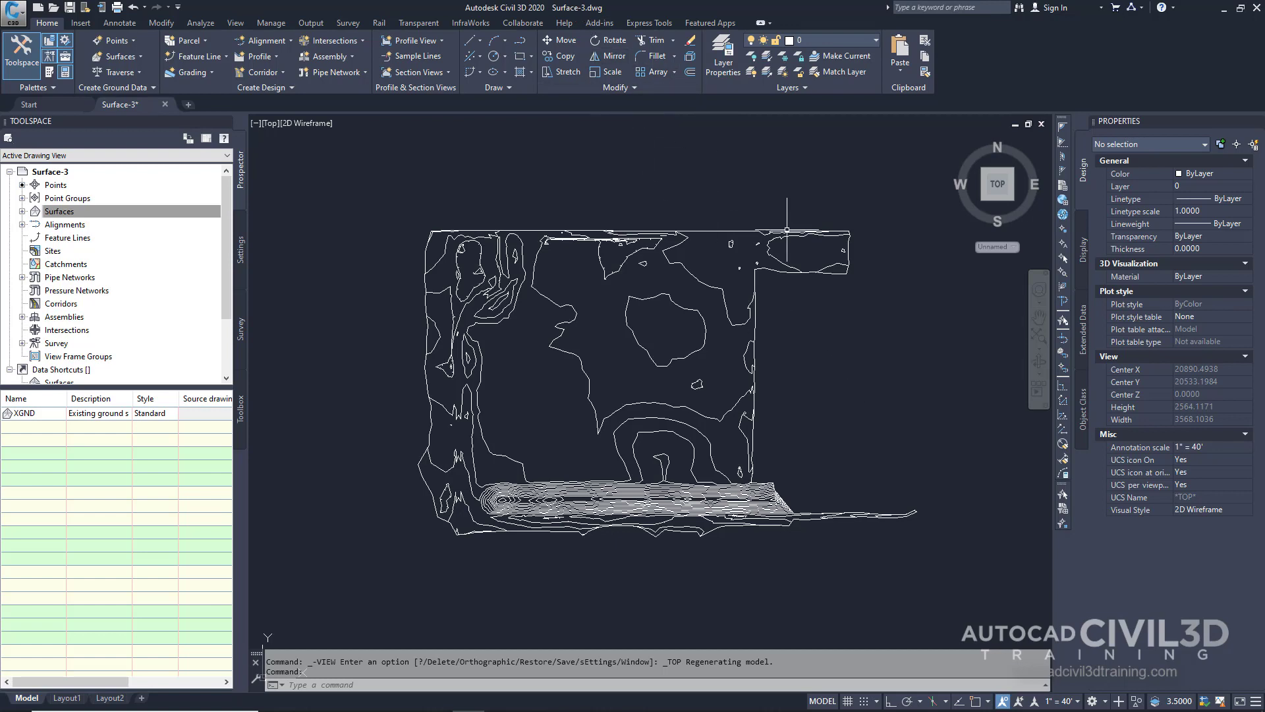
{"action": "mouse_move", "coordinate": [840, 313]}
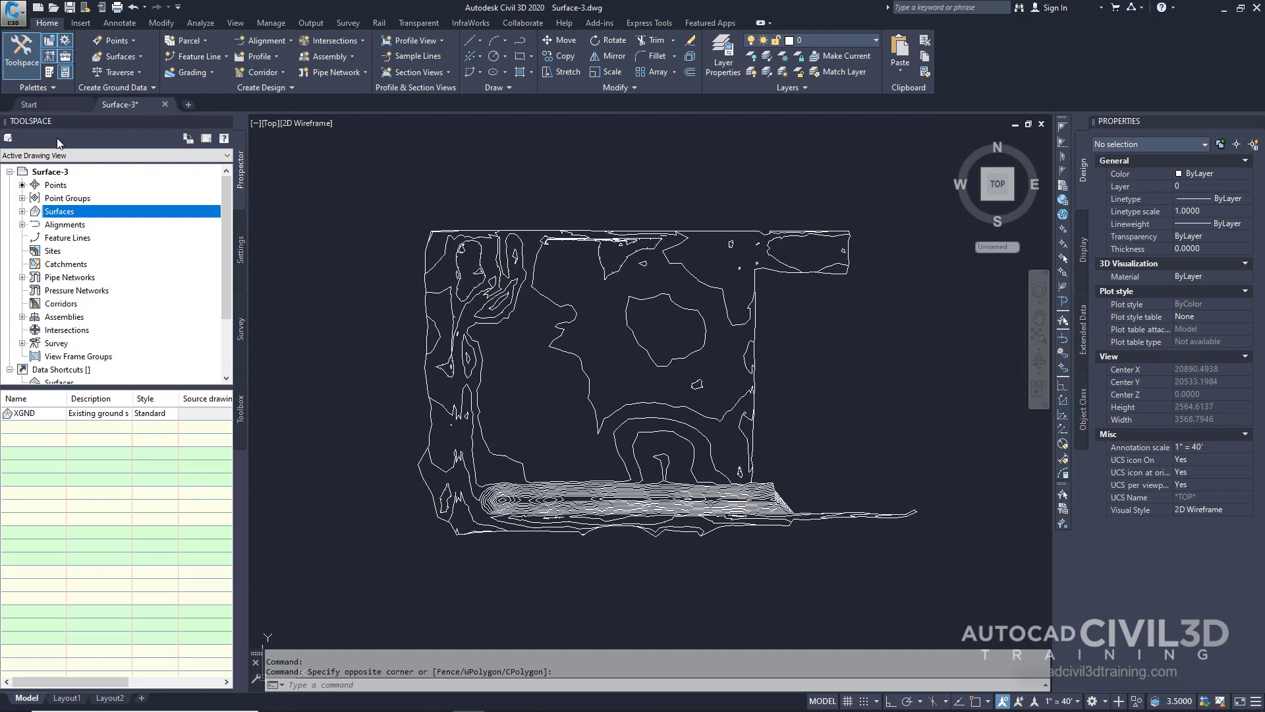
{"action": "mouse_move", "coordinate": [76, 211]}
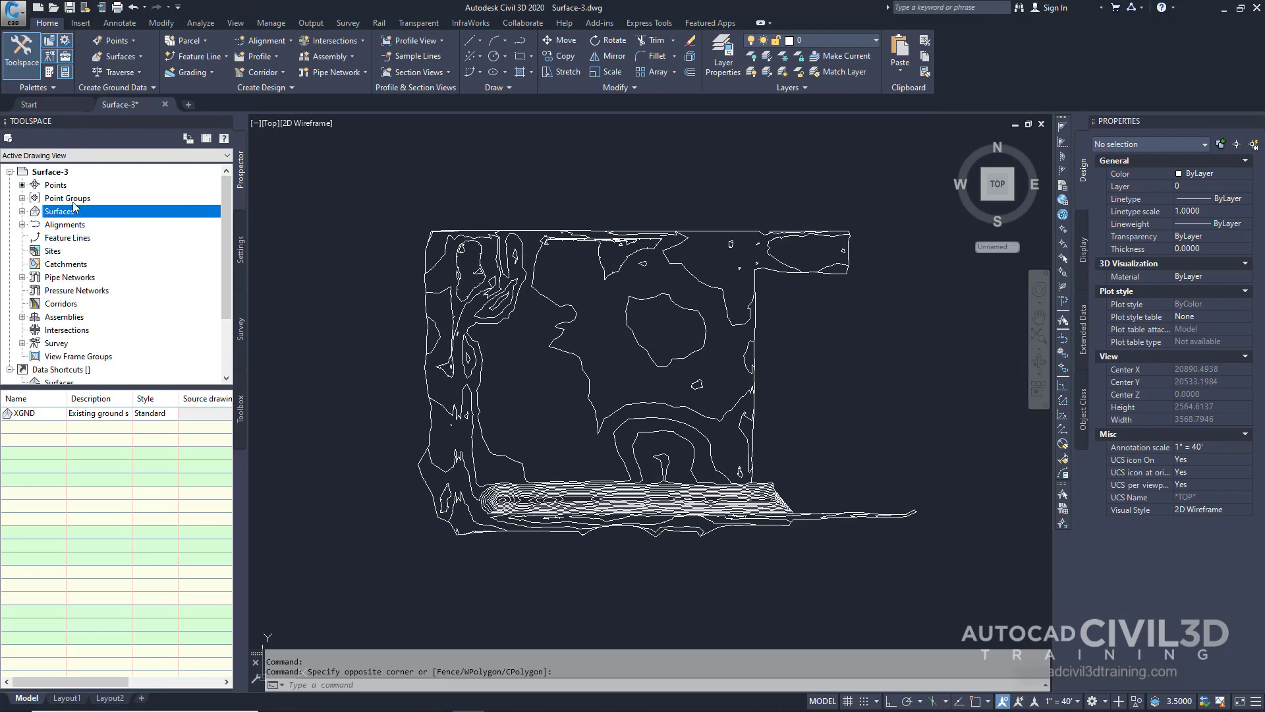
Step: Expand the Surfaces collection in Prospector and select the XGND surface
{"action": "left_click", "coordinate": [23, 211]}
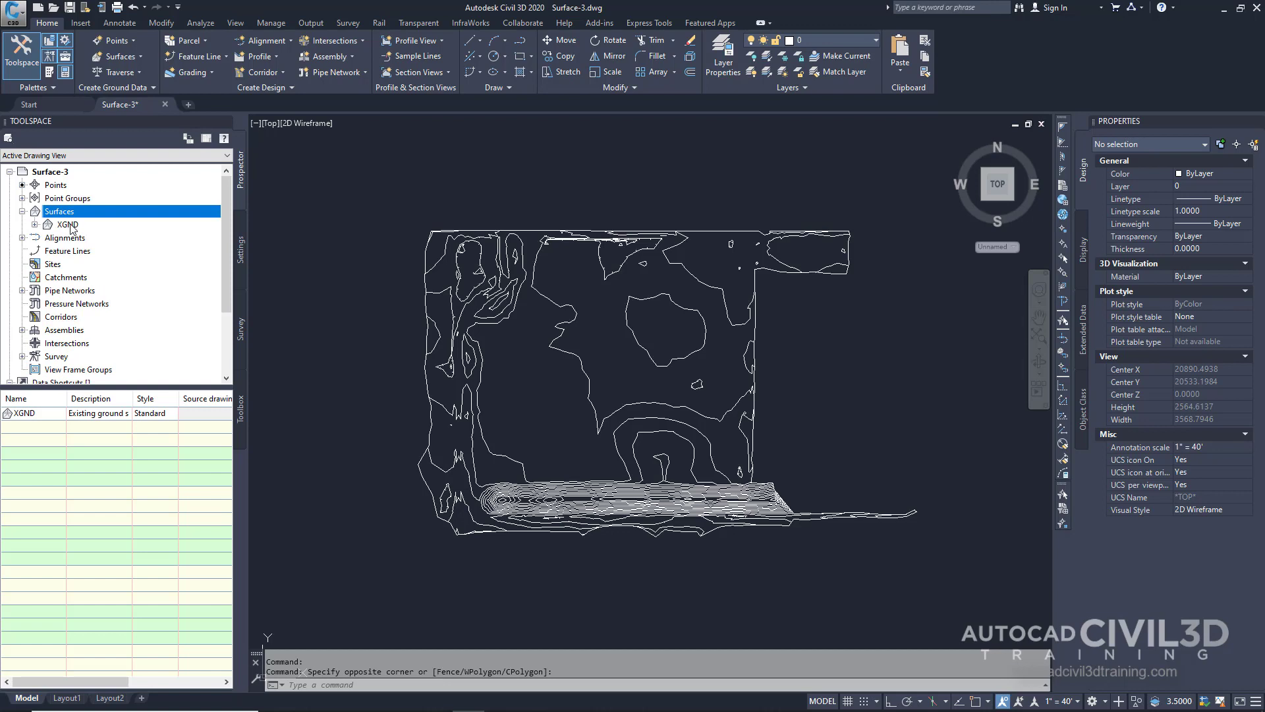
{"action": "left_click", "coordinate": [67, 224]}
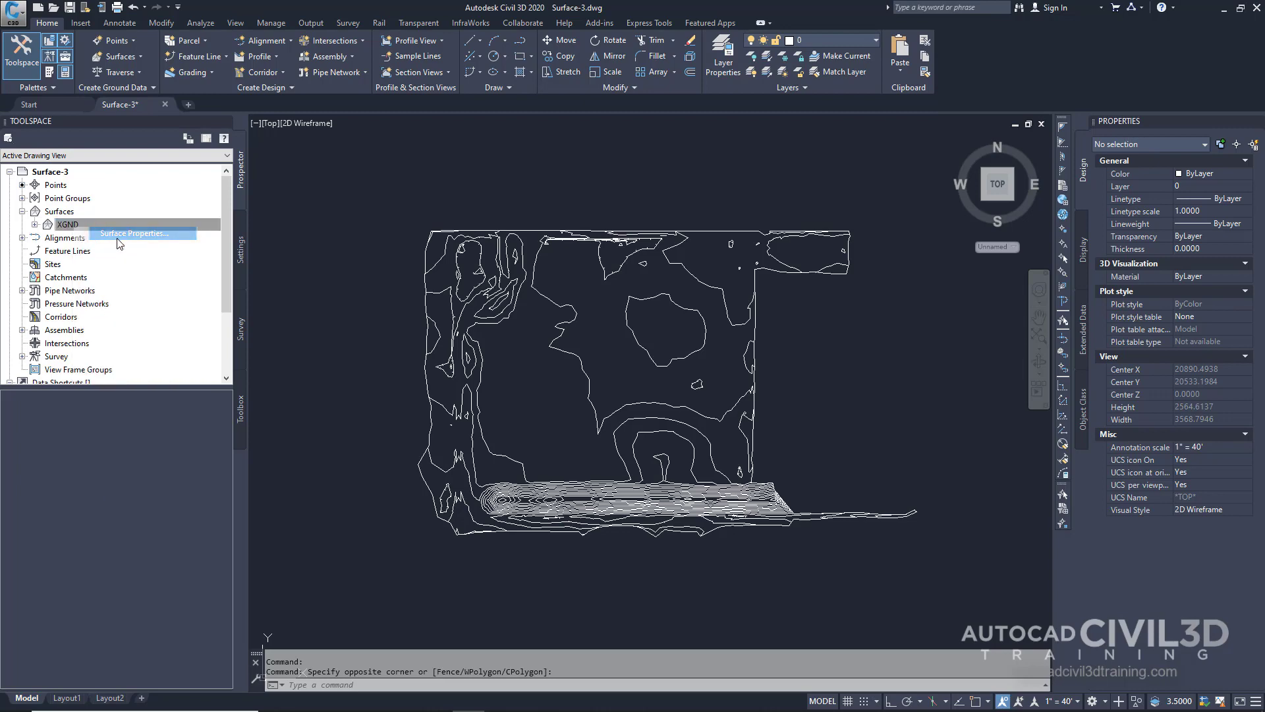
Step: Set XGND's surface style to Border & Triangles & Points and apply it
{"action": "left_click", "coordinate": [136, 234]}
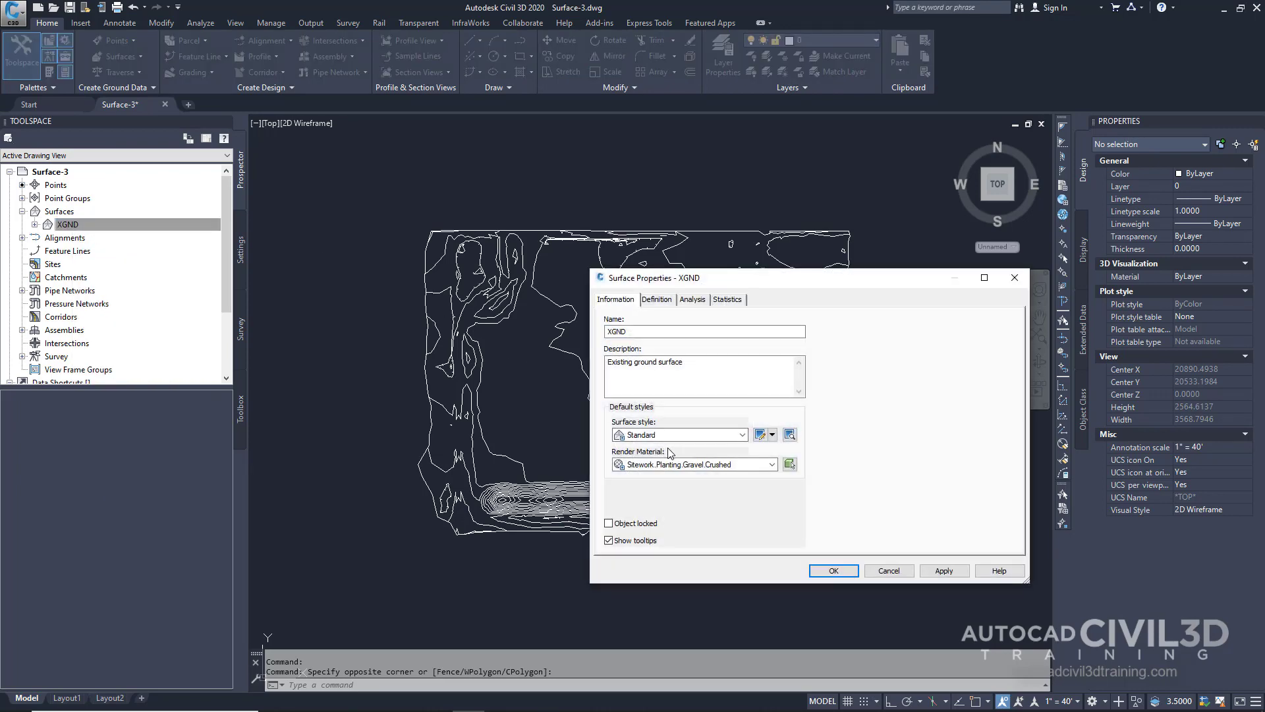
{"action": "mouse_move", "coordinate": [761, 412]}
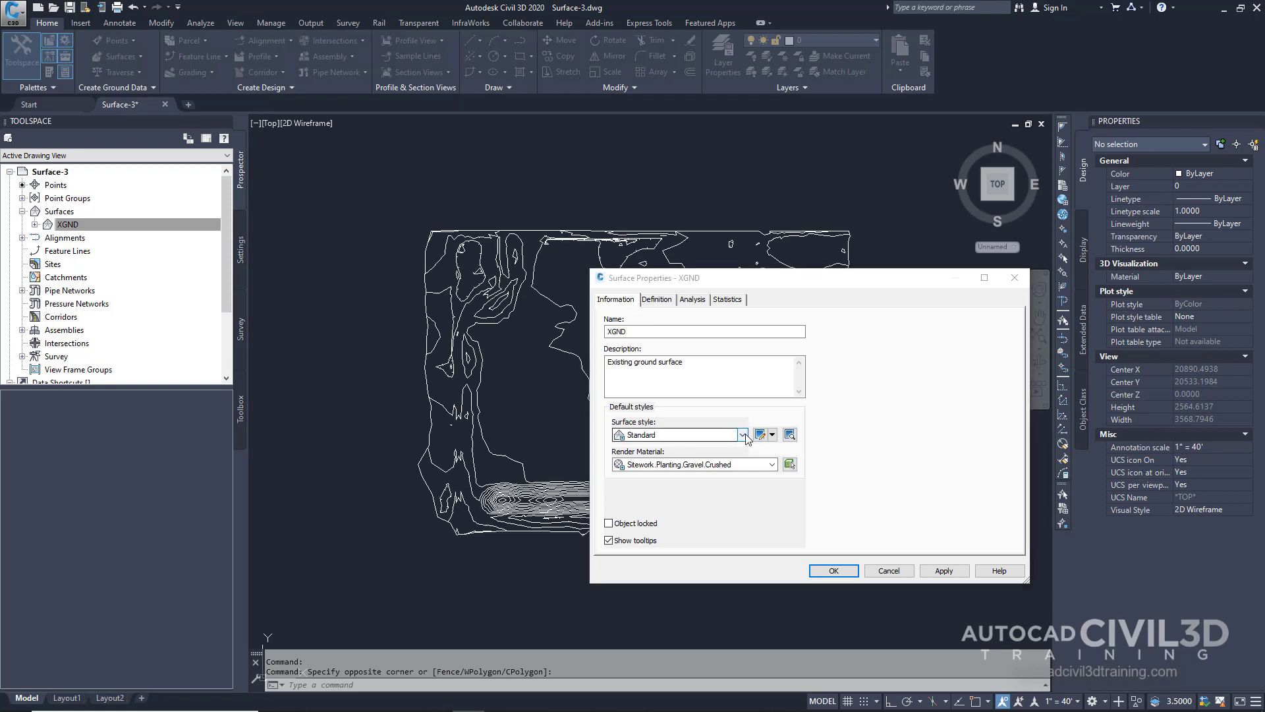
{"action": "left_click", "coordinate": [742, 434]}
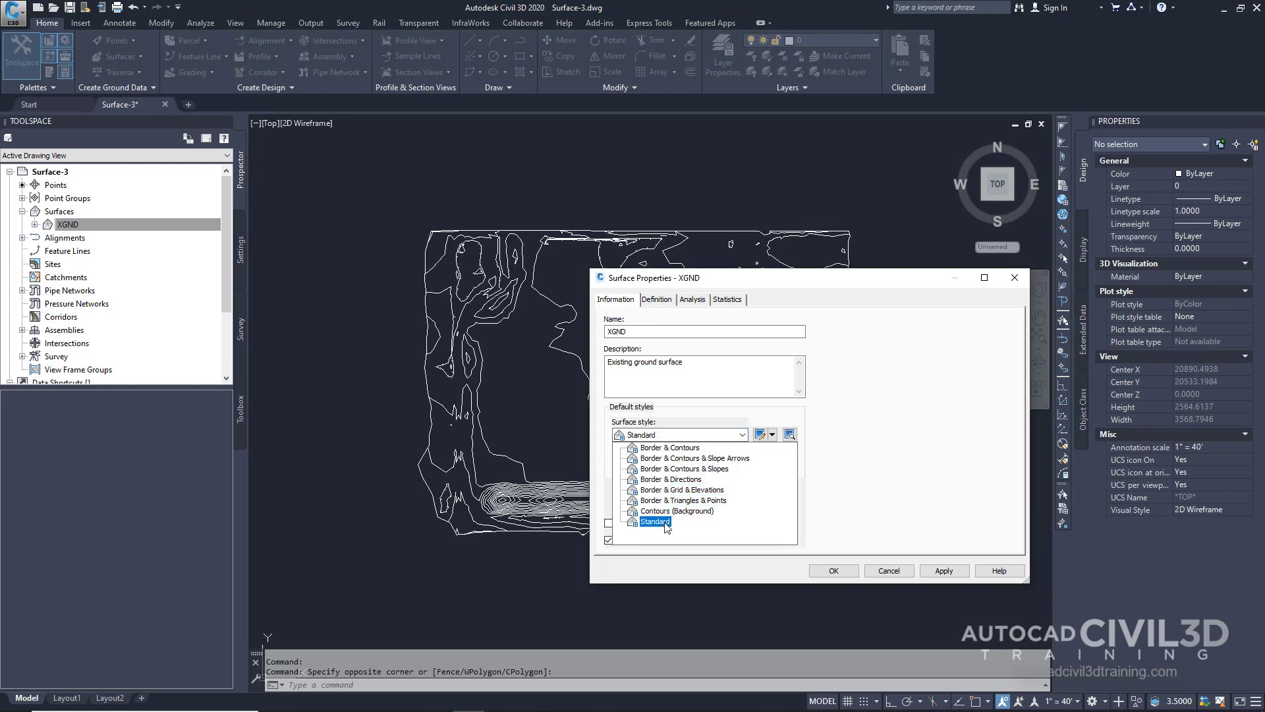
{"action": "left_click", "coordinate": [684, 499]}
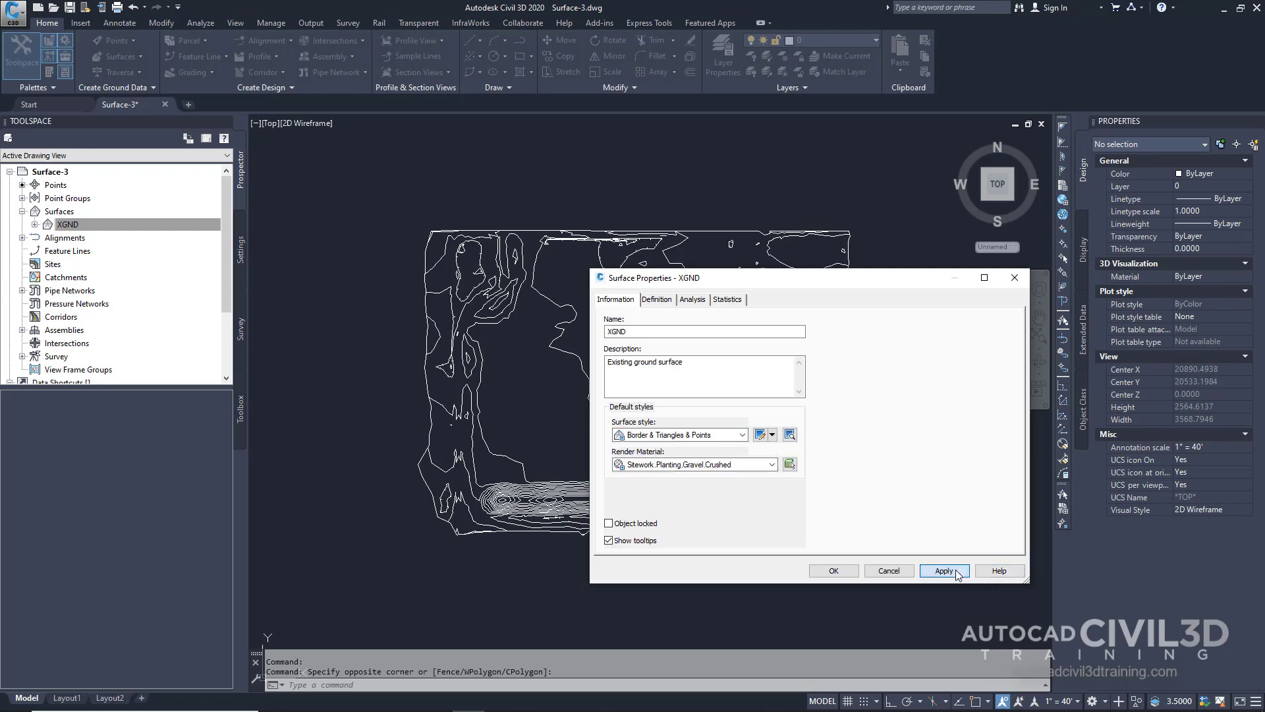
{"action": "left_click", "coordinate": [944, 571]}
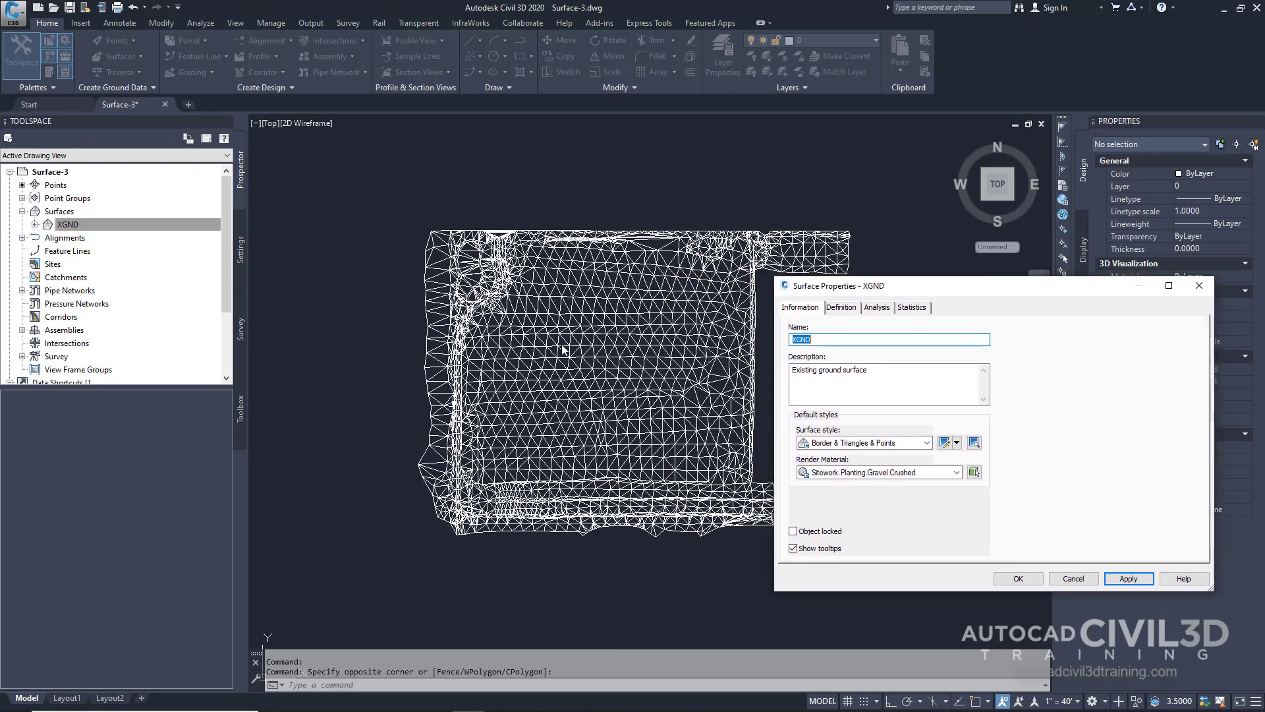
{"action": "mouse_move", "coordinate": [602, 372]}
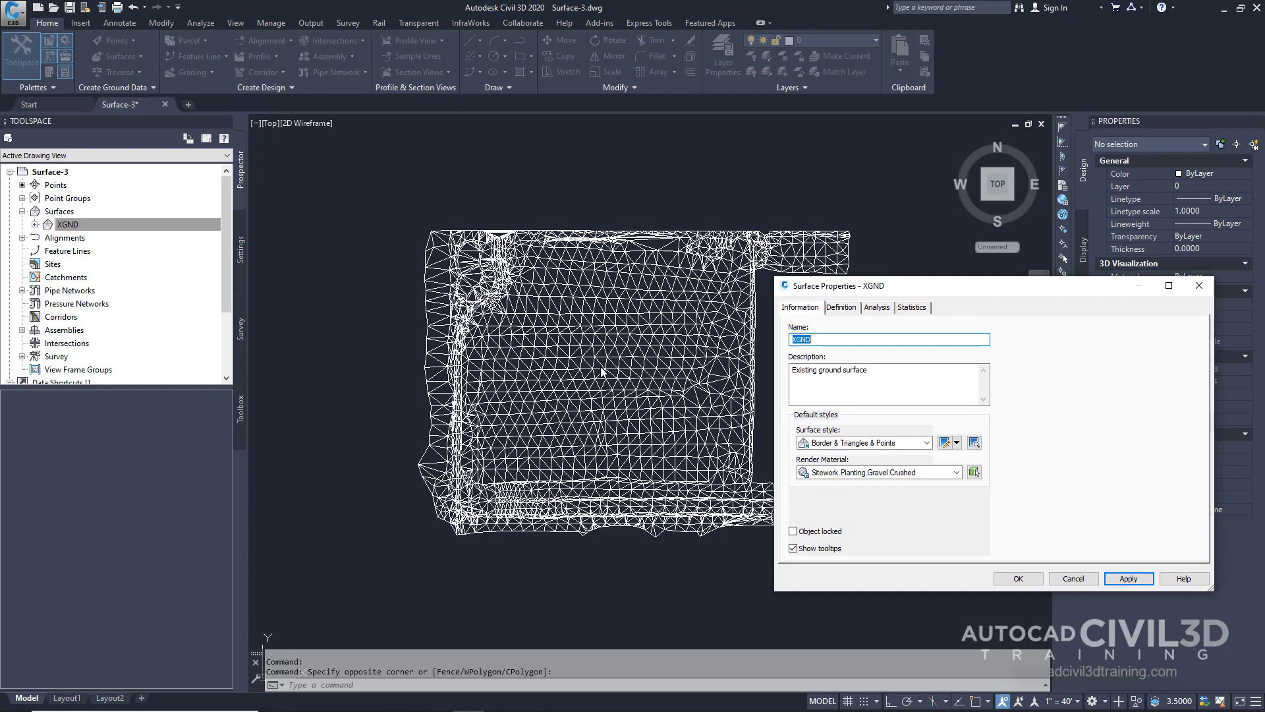
{"action": "mouse_move", "coordinate": [1094, 411]}
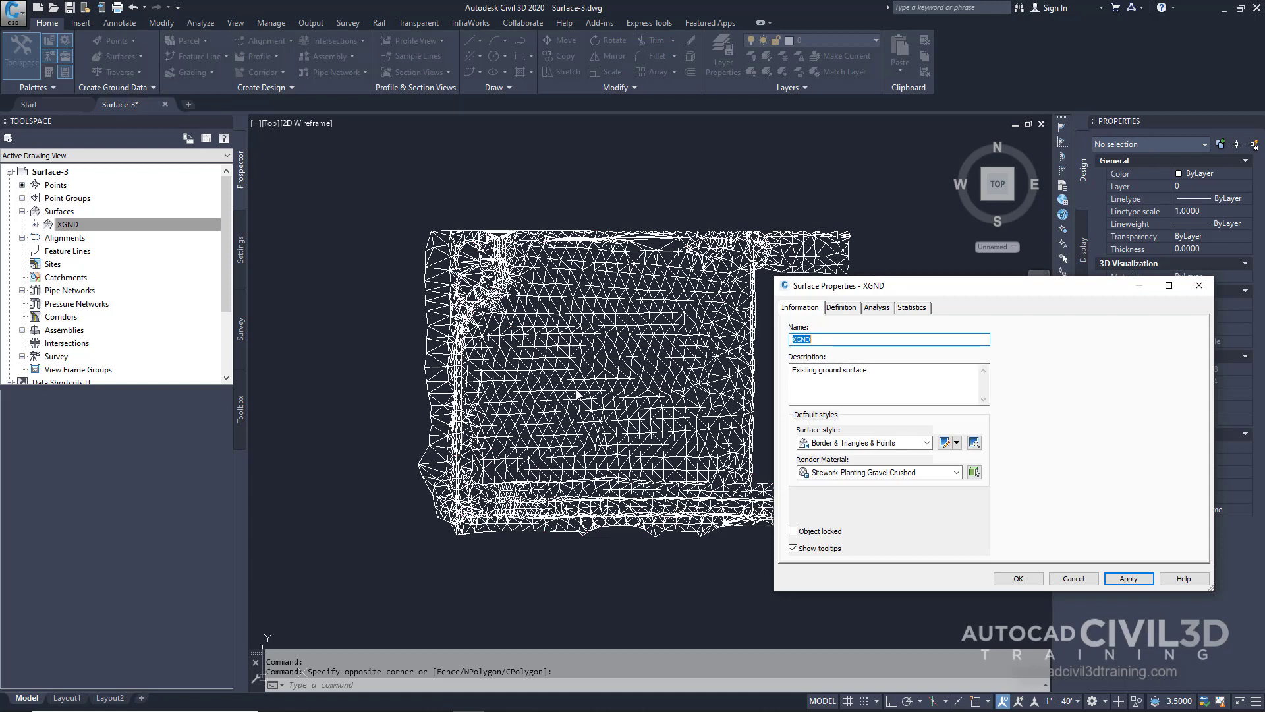
{"action": "mouse_move", "coordinate": [624, 393]}
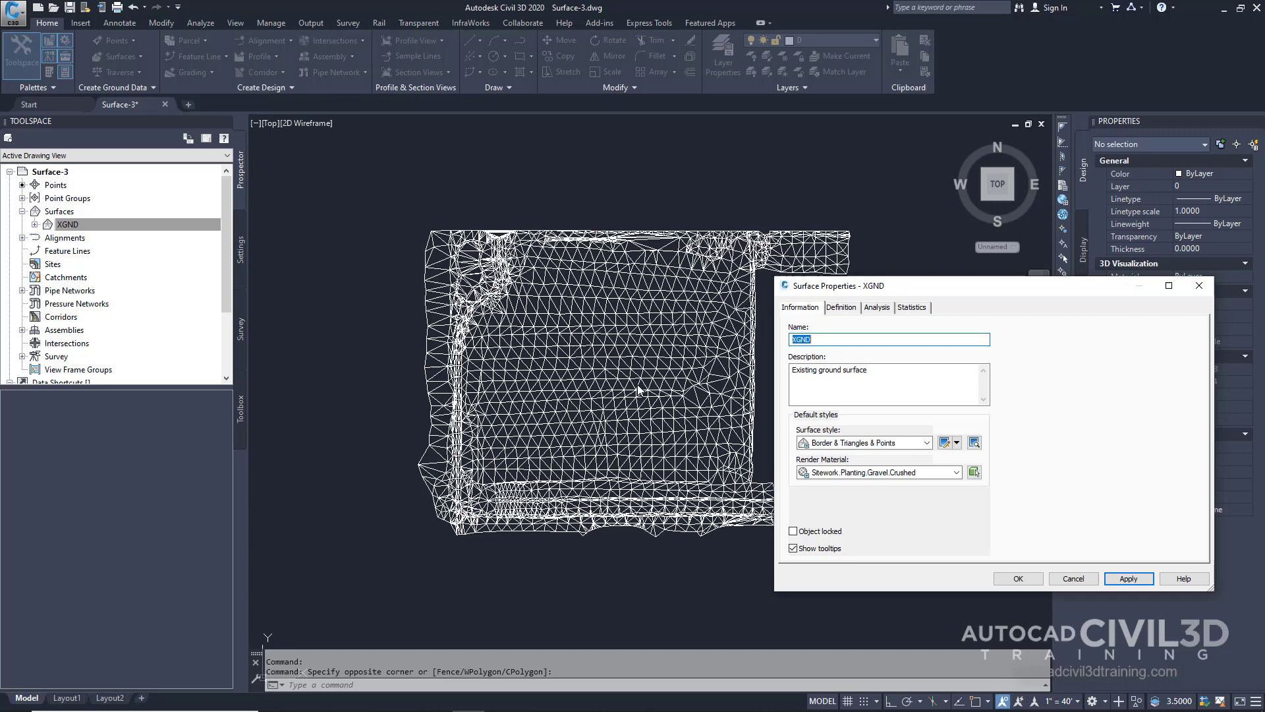
{"action": "mouse_move", "coordinate": [1077, 549]}
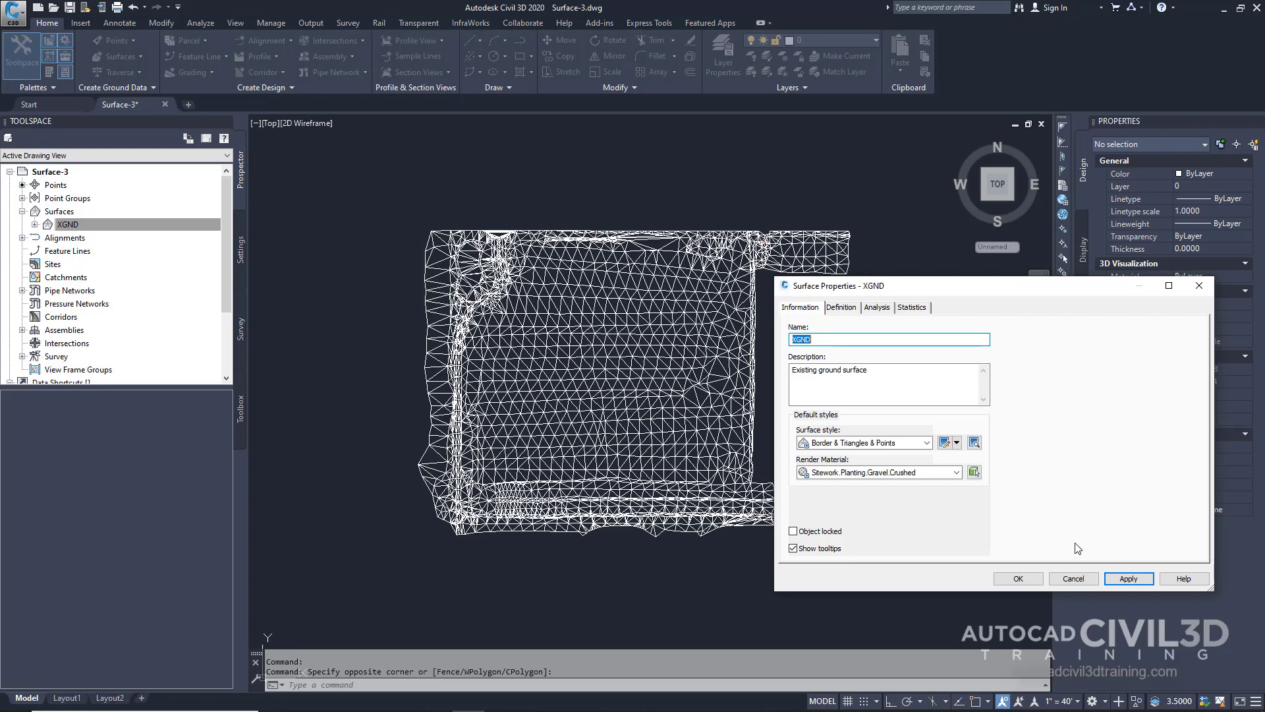
Step: Confirm with OK, leaving XGND displayed as a triangulated surface
{"action": "left_click", "coordinate": [1016, 579]}
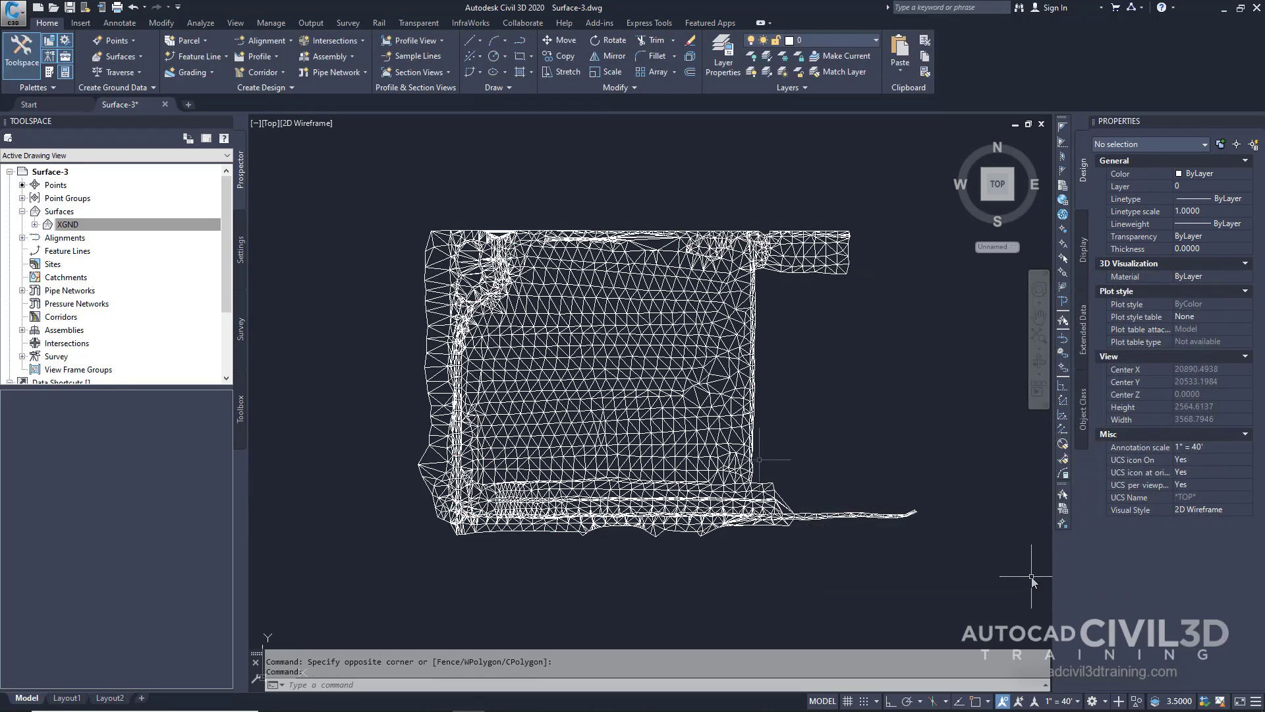
{"action": "mouse_move", "coordinate": [763, 460]}
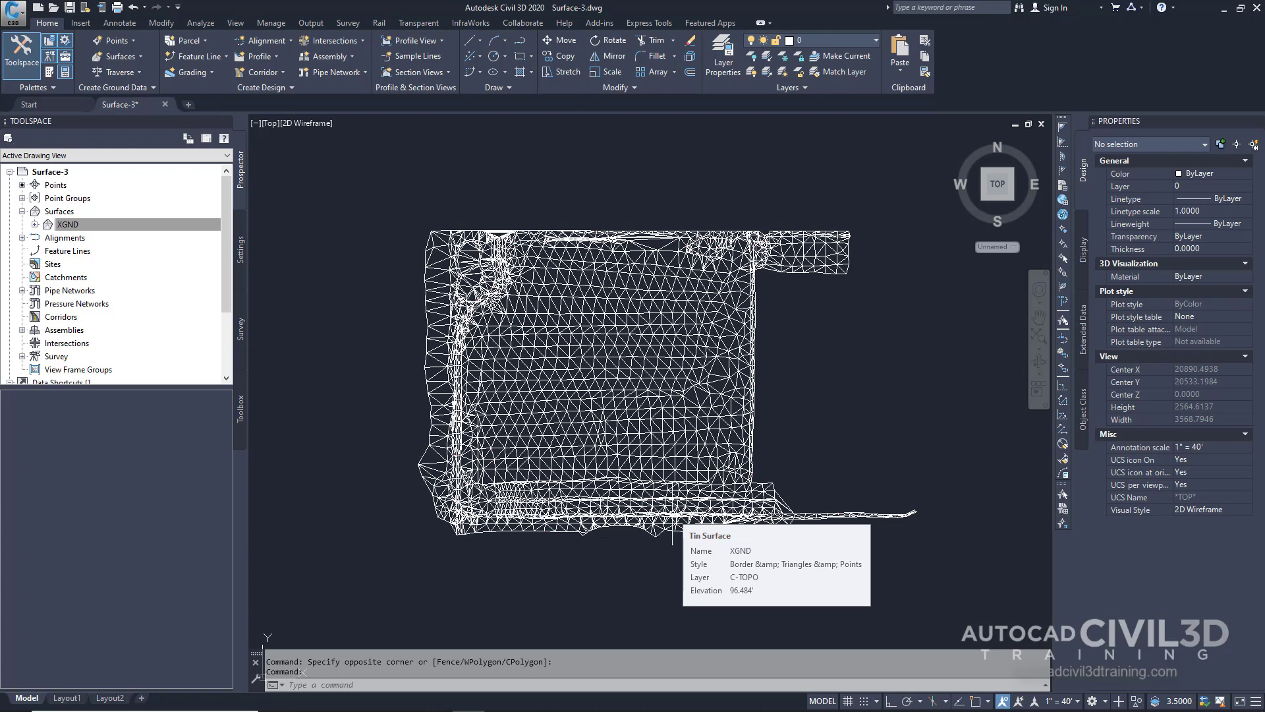
{"action": "mouse_move", "coordinate": [372, 228]}
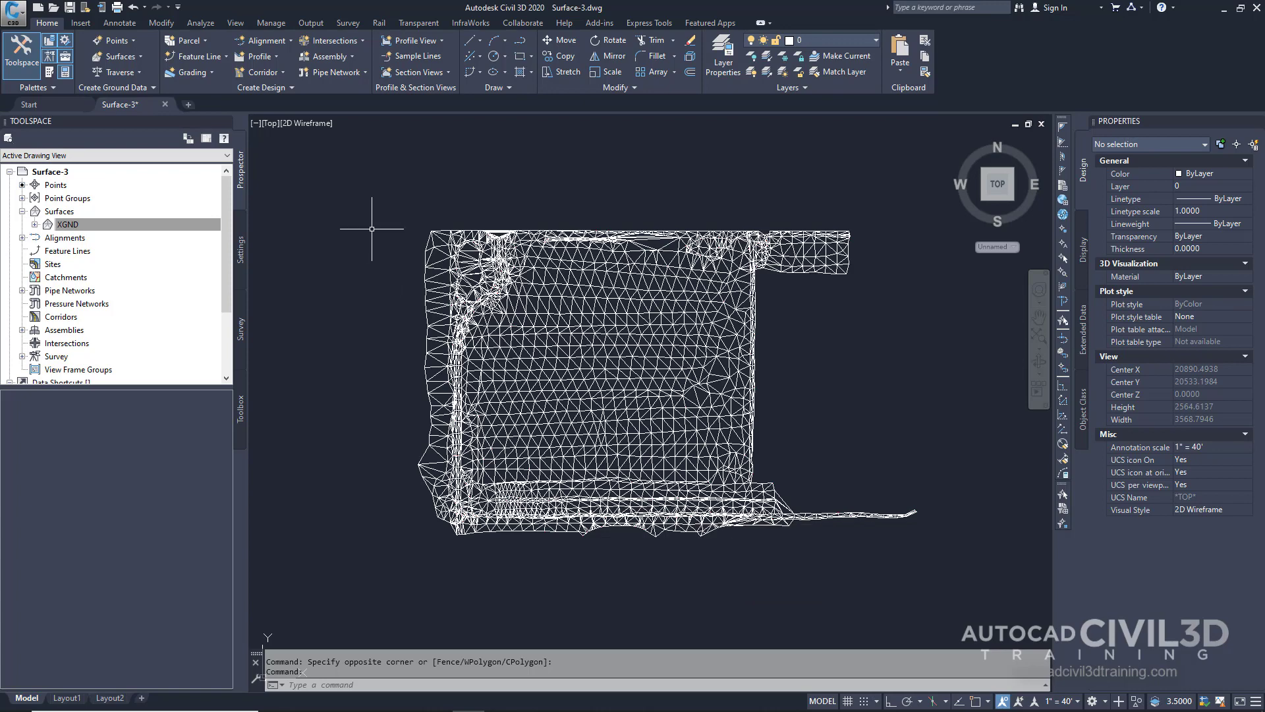
Step: Use Free Orbit from the View ribbon to tilt XGND into an edge-on 3D view
{"action": "left_click", "coordinate": [235, 22]}
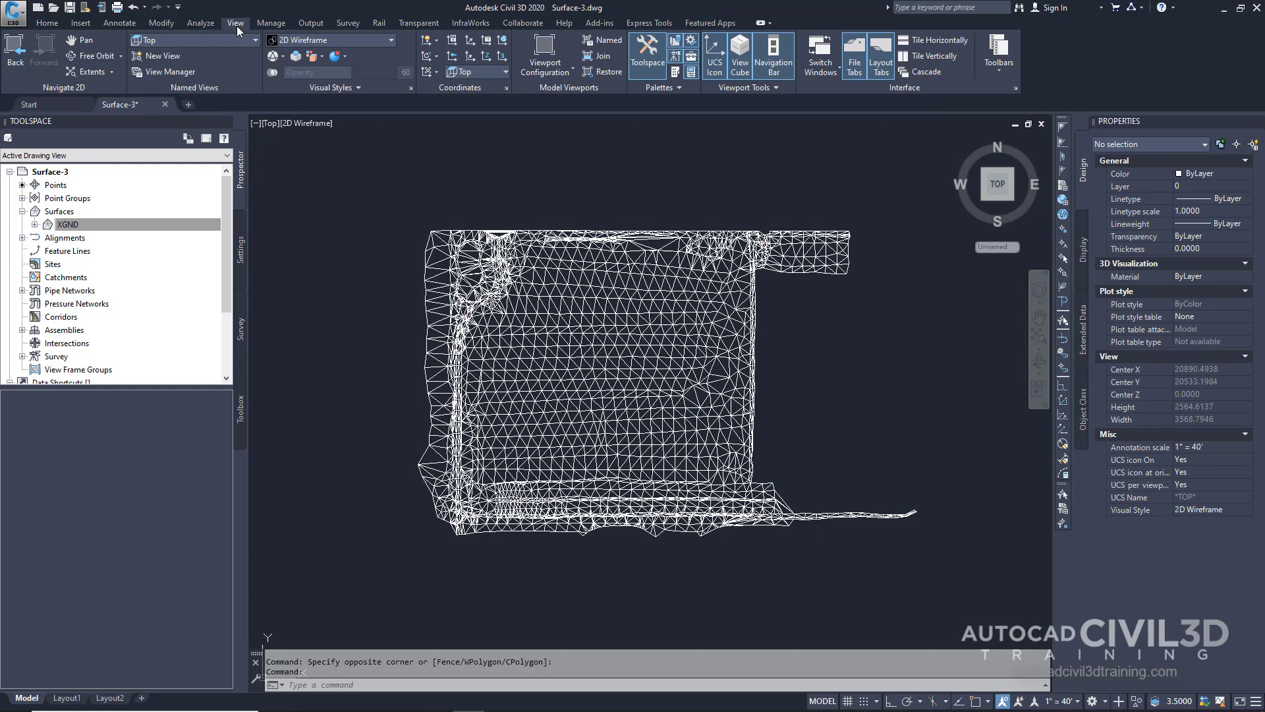
{"action": "mouse_move", "coordinate": [126, 52]}
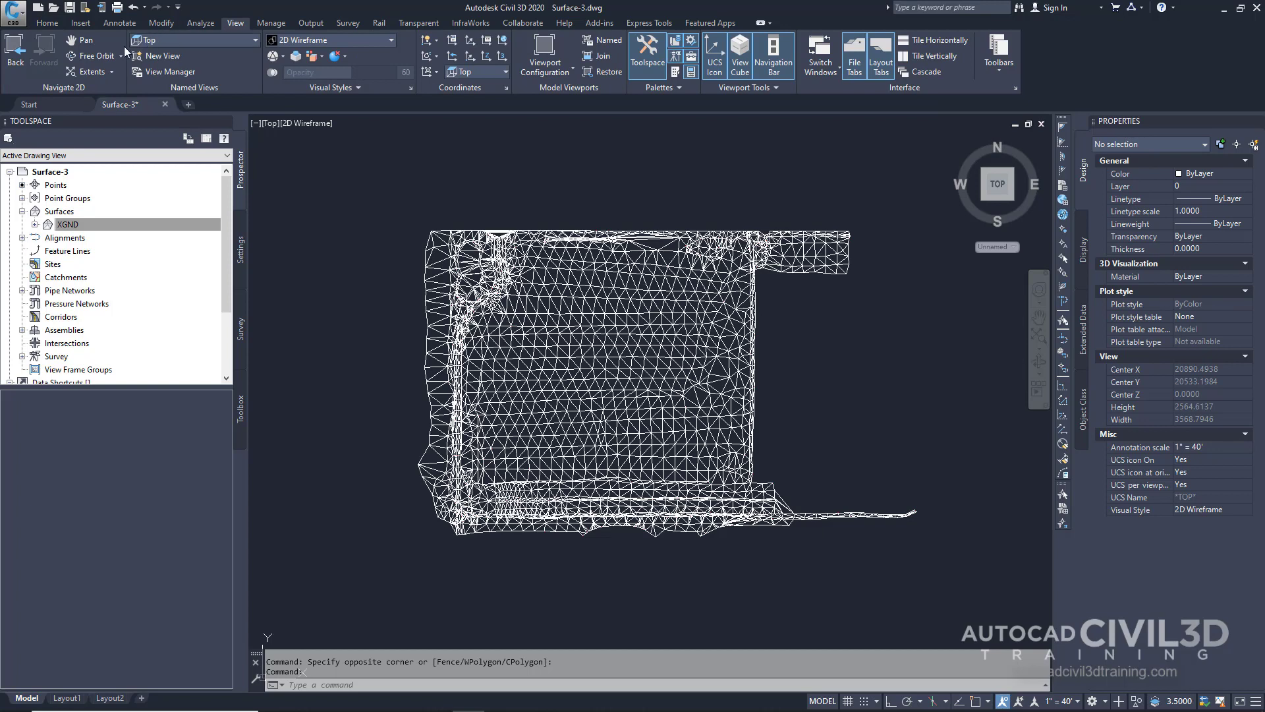
{"action": "left_click", "coordinate": [120, 55]}
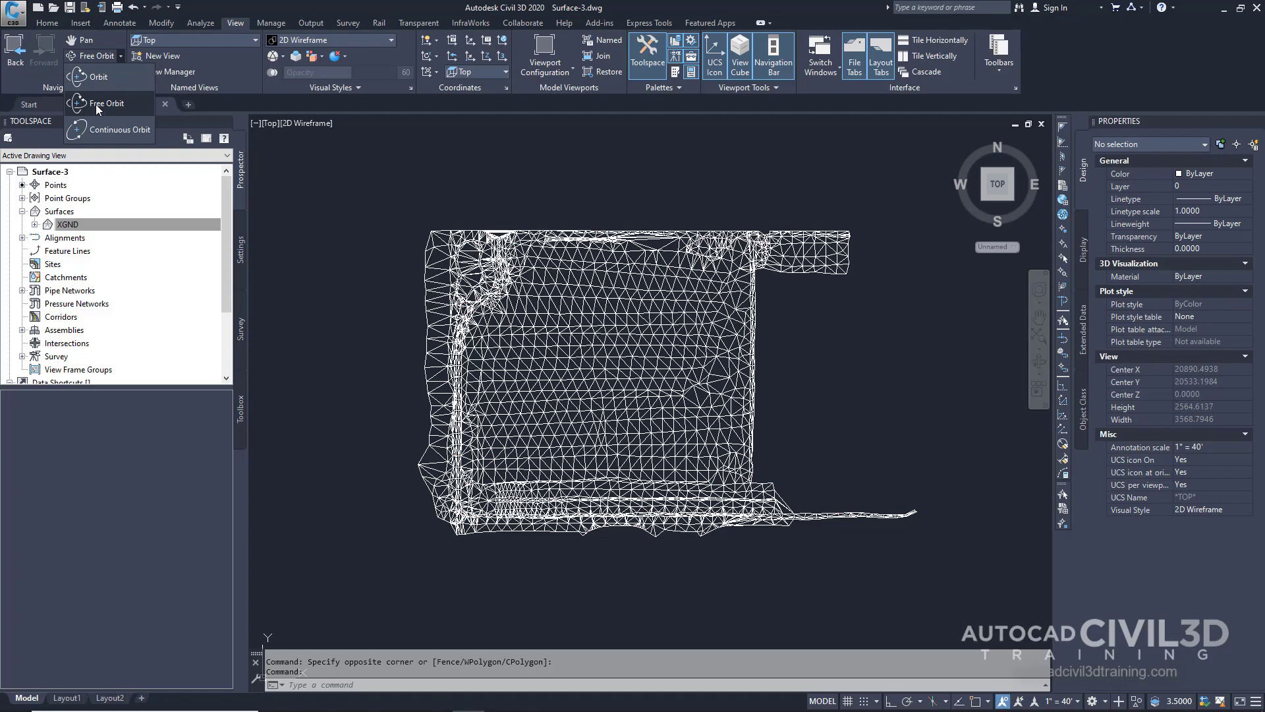
{"action": "left_click", "coordinate": [108, 103]}
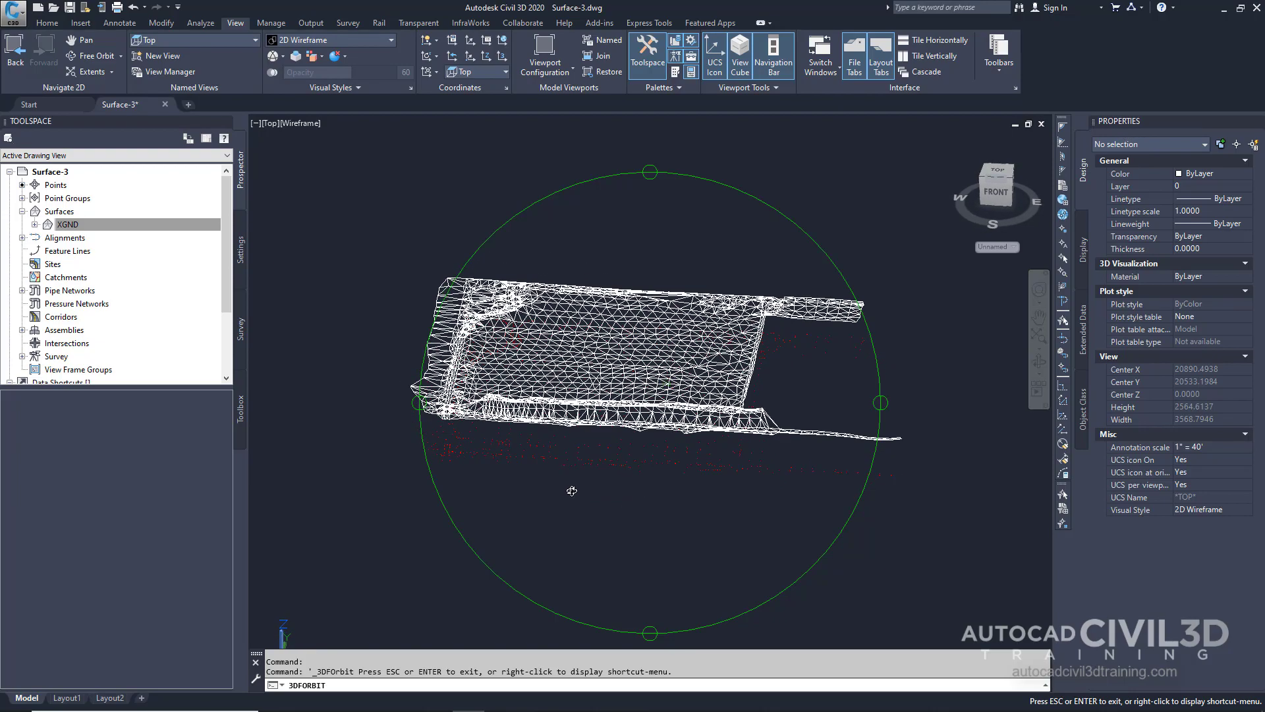
{"action": "left_click_drag", "start_coordinate": [571, 490], "coordinate": [638, 454]}
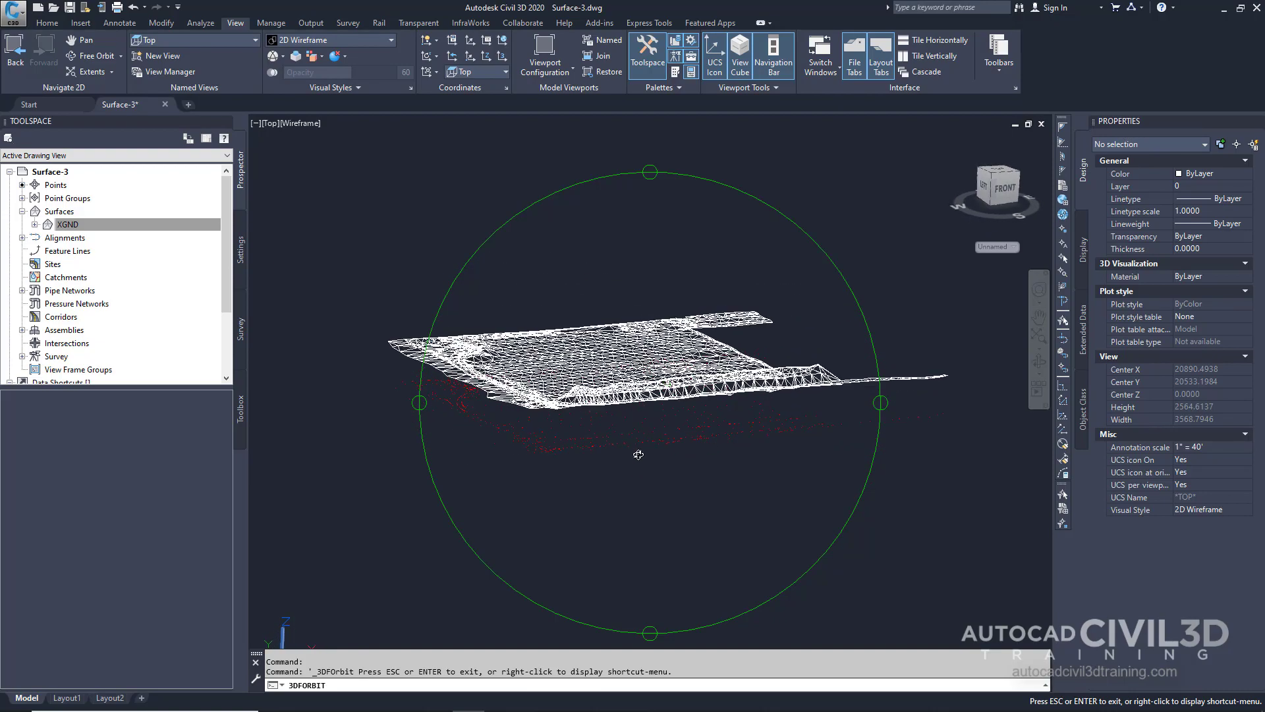
{"action": "left_click_drag", "start_coordinate": [638, 455], "coordinate": [771, 422]}
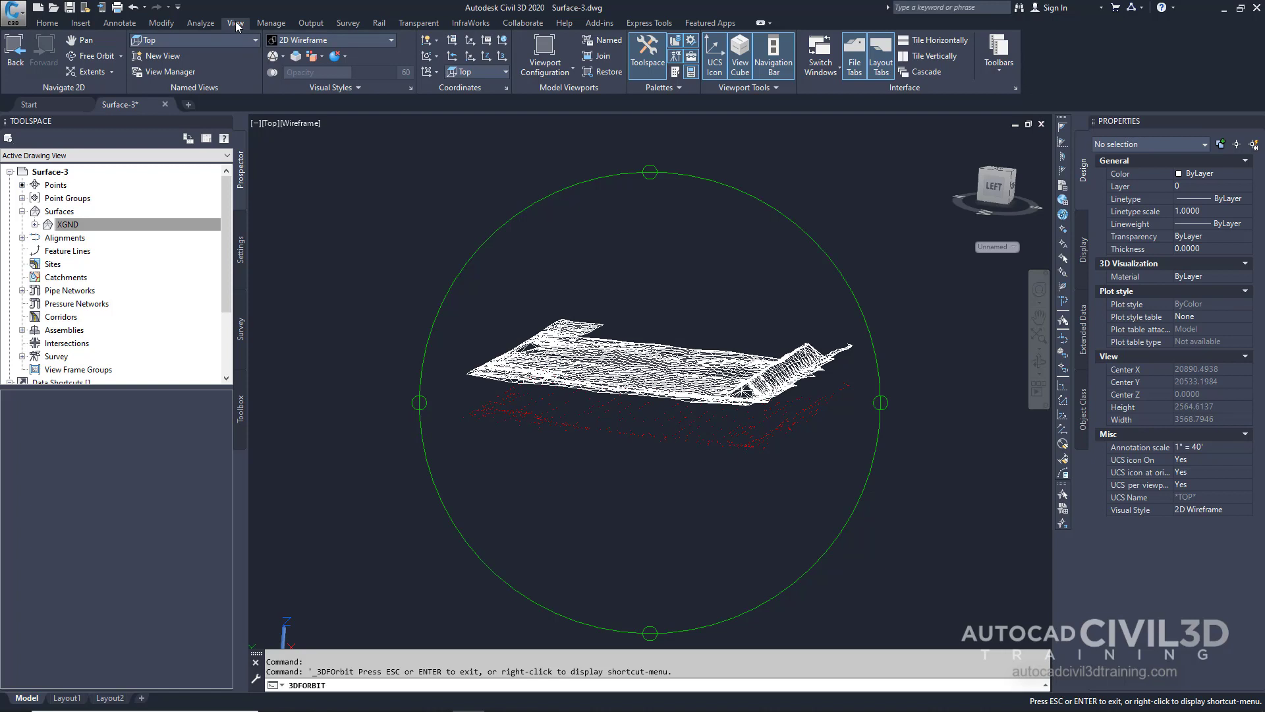
{"action": "mouse_move", "coordinate": [255, 42]}
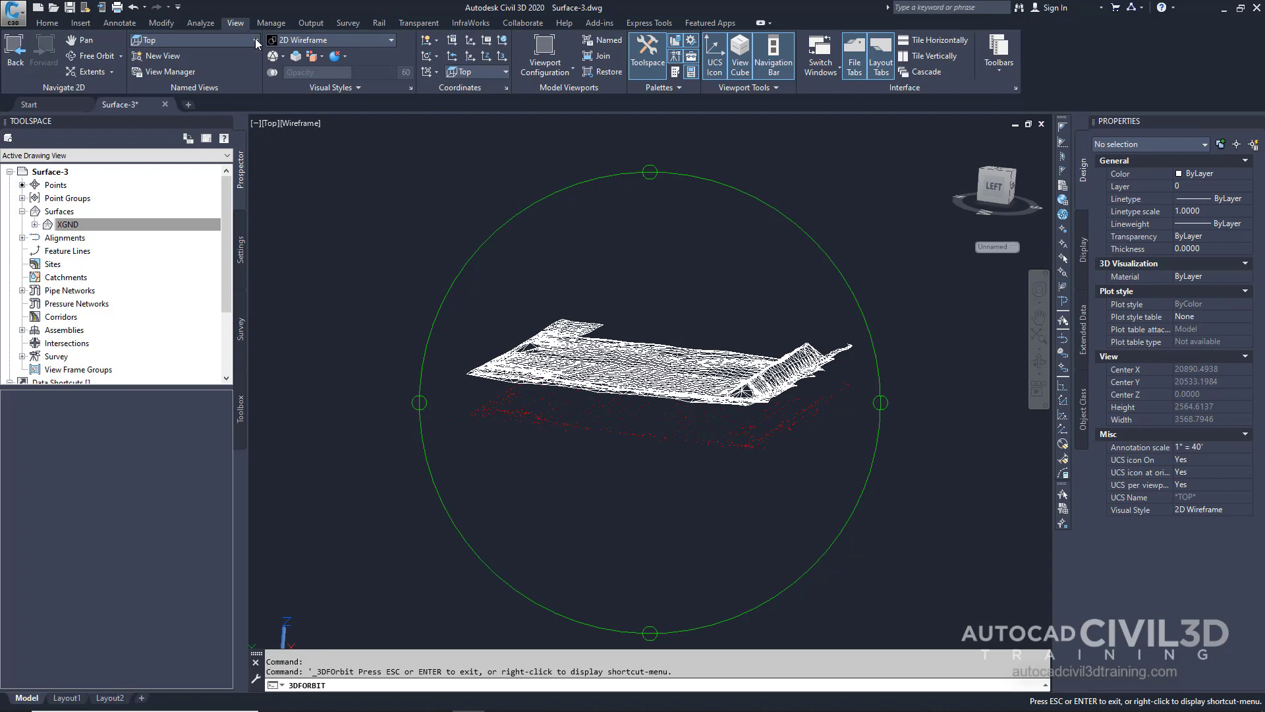
Step: Restore the Top preset view and select XGND in the Prospector tree
{"action": "left_click", "coordinate": [150, 39]}
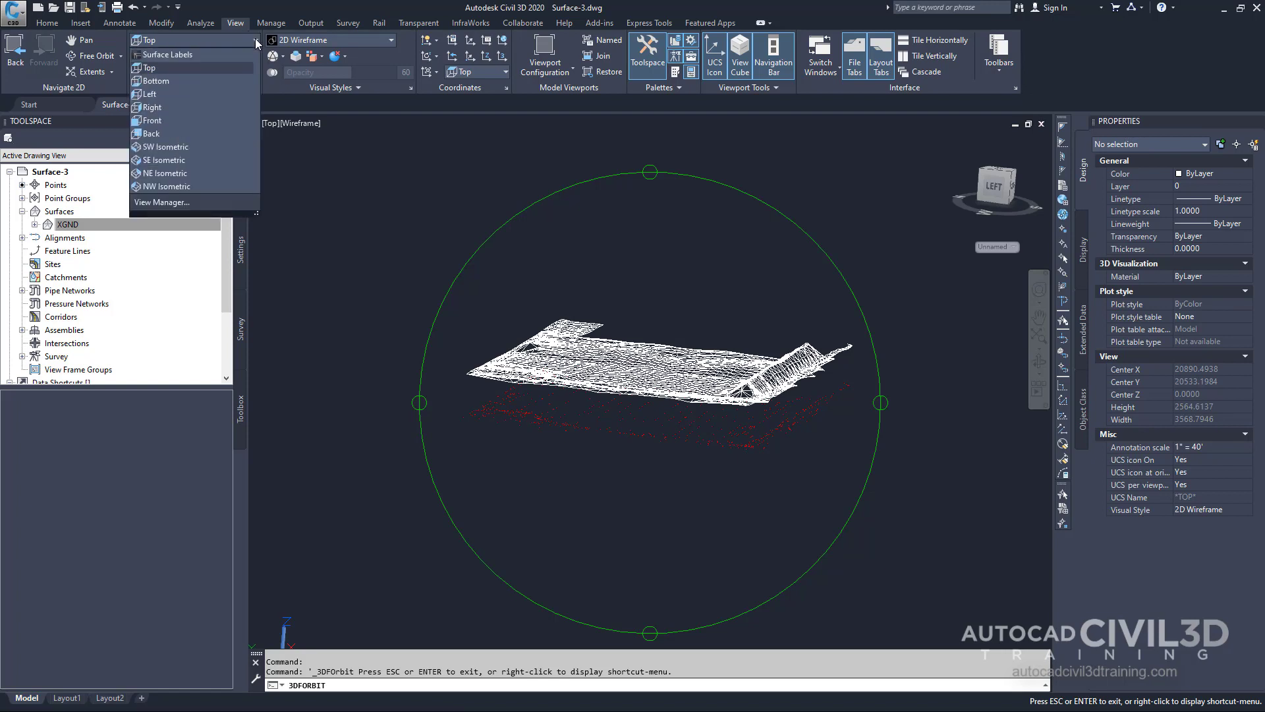
{"action": "mouse_move", "coordinate": [149, 67]}
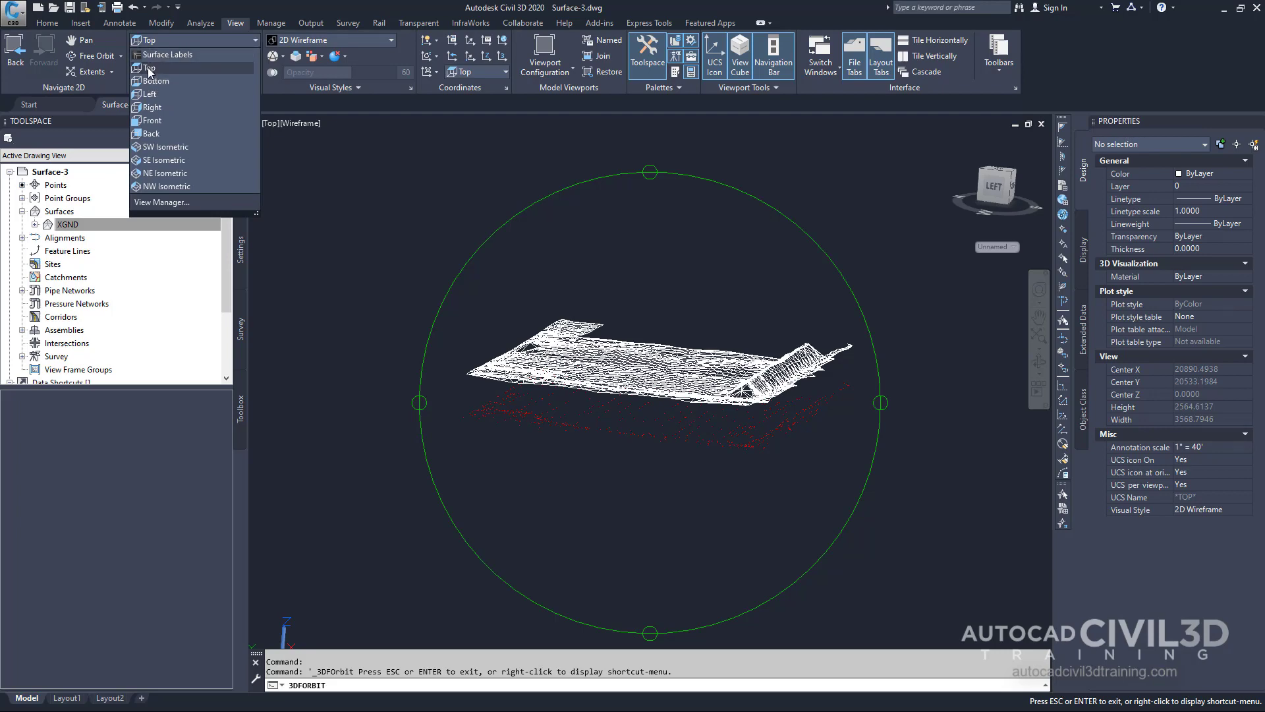
{"action": "left_click", "coordinate": [149, 67]}
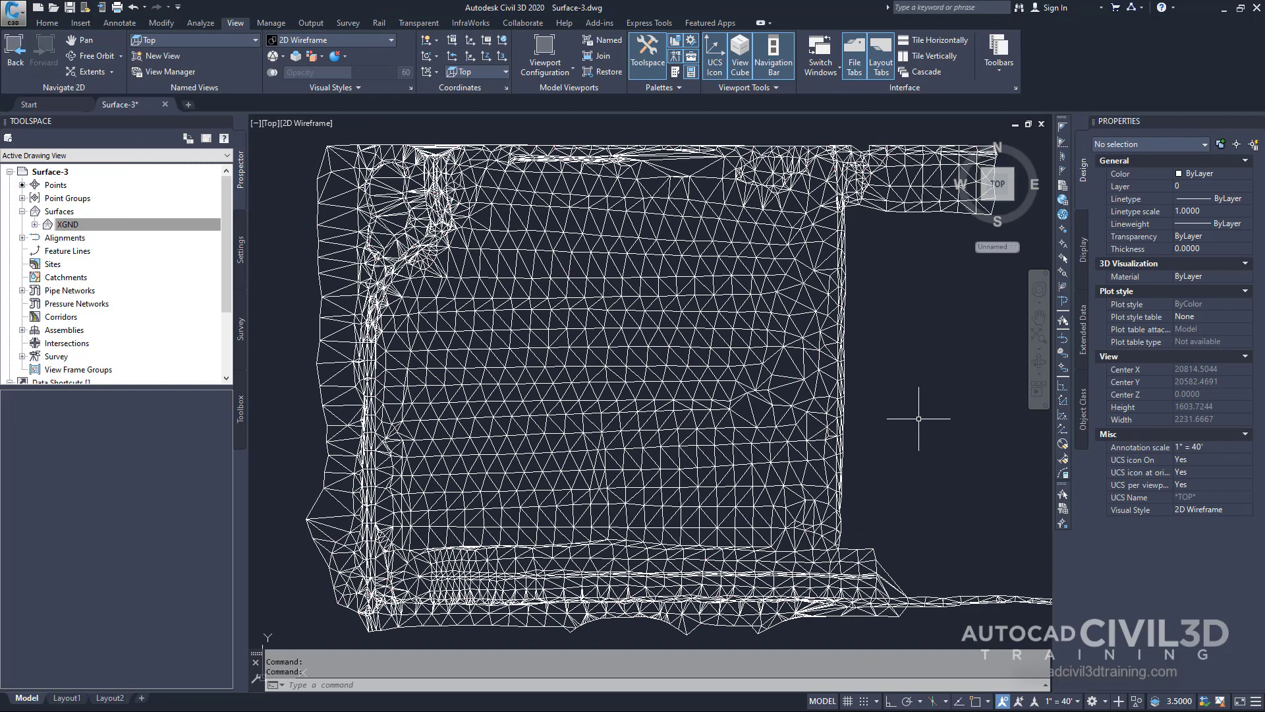
{"action": "left_click", "coordinate": [67, 224]}
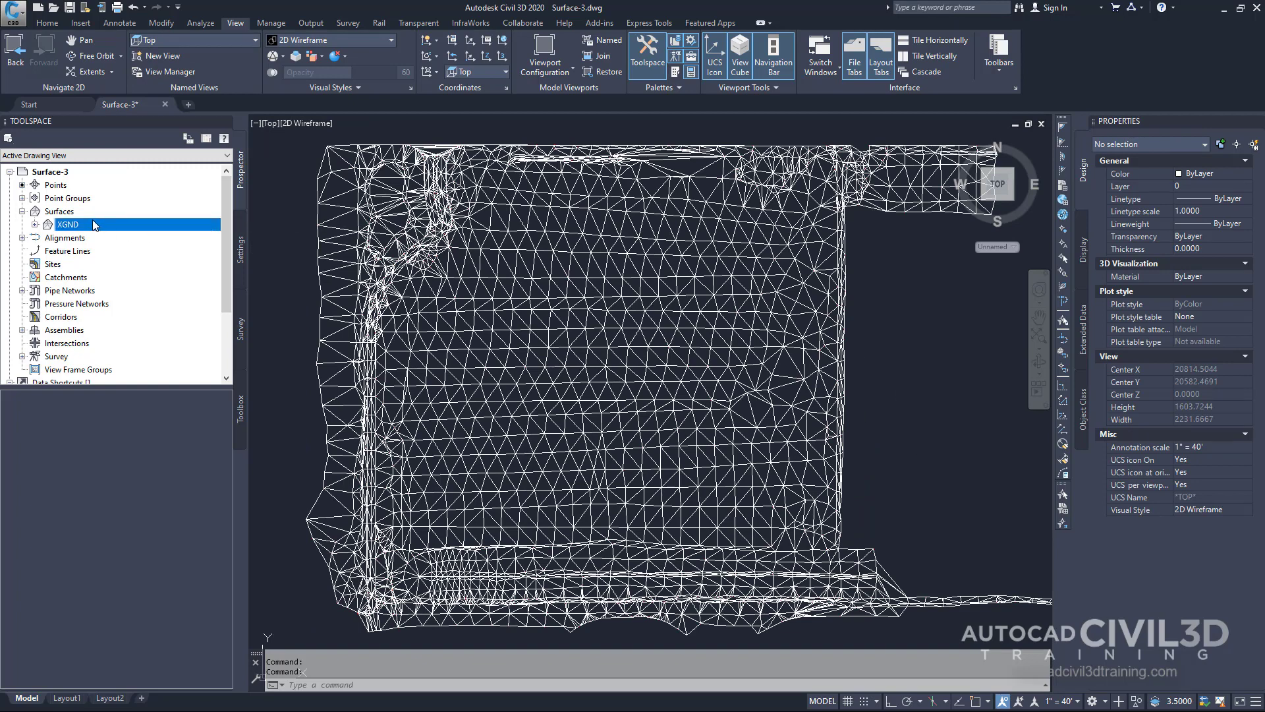
Step: Set XGND's surface style to Standard so it shows contour lines, and confirm
{"action": "right_click", "coordinate": [68, 224]}
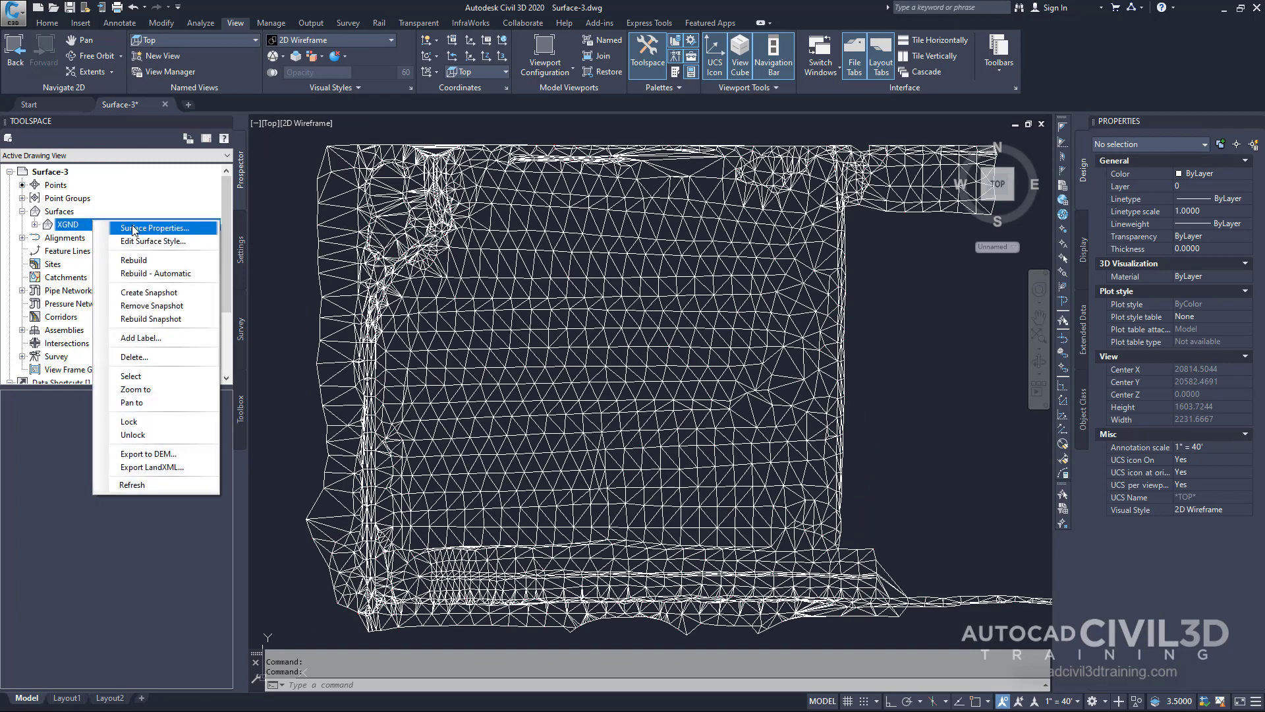
{"action": "left_click", "coordinate": [153, 228]}
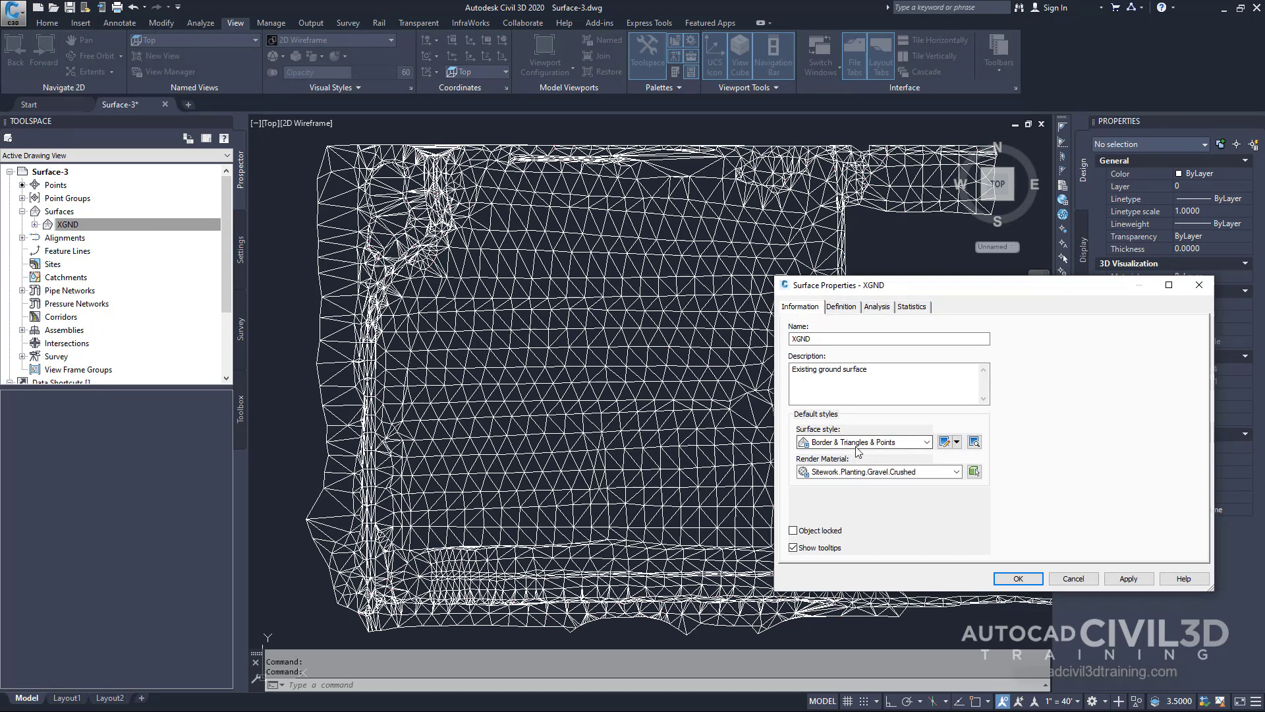
{"action": "left_click", "coordinate": [926, 442]}
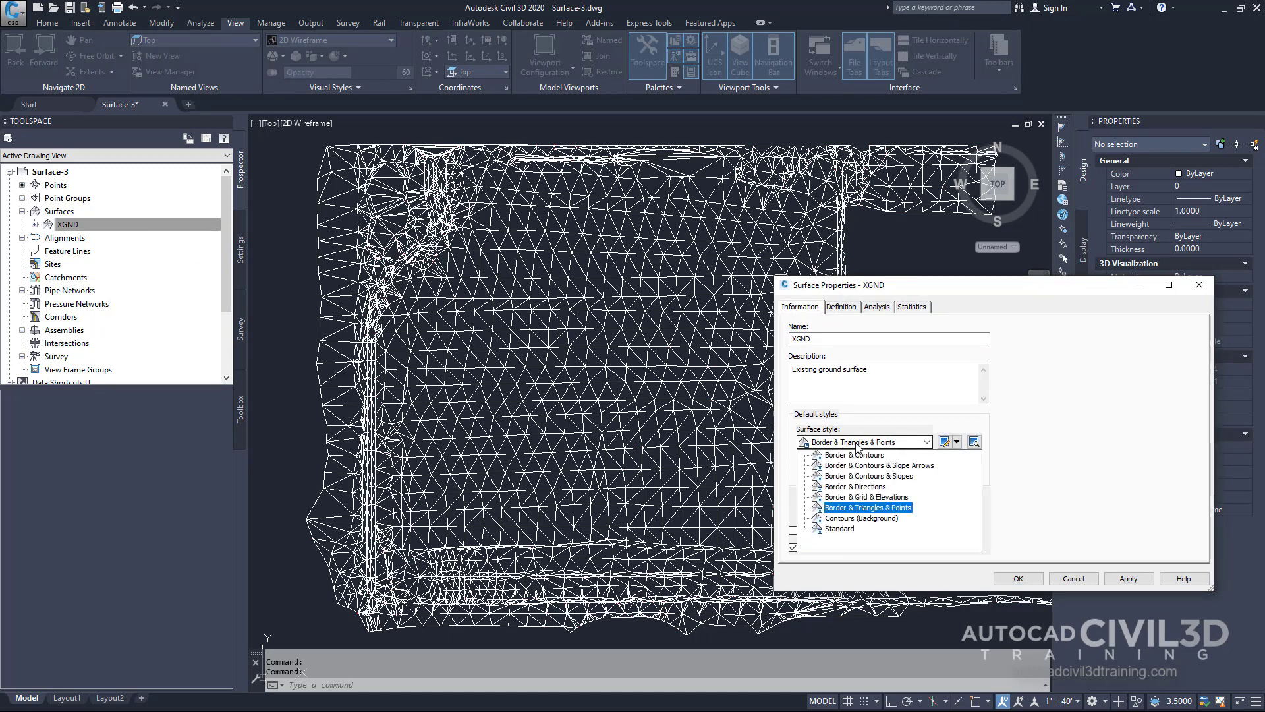
{"action": "left_click", "coordinate": [840, 529]}
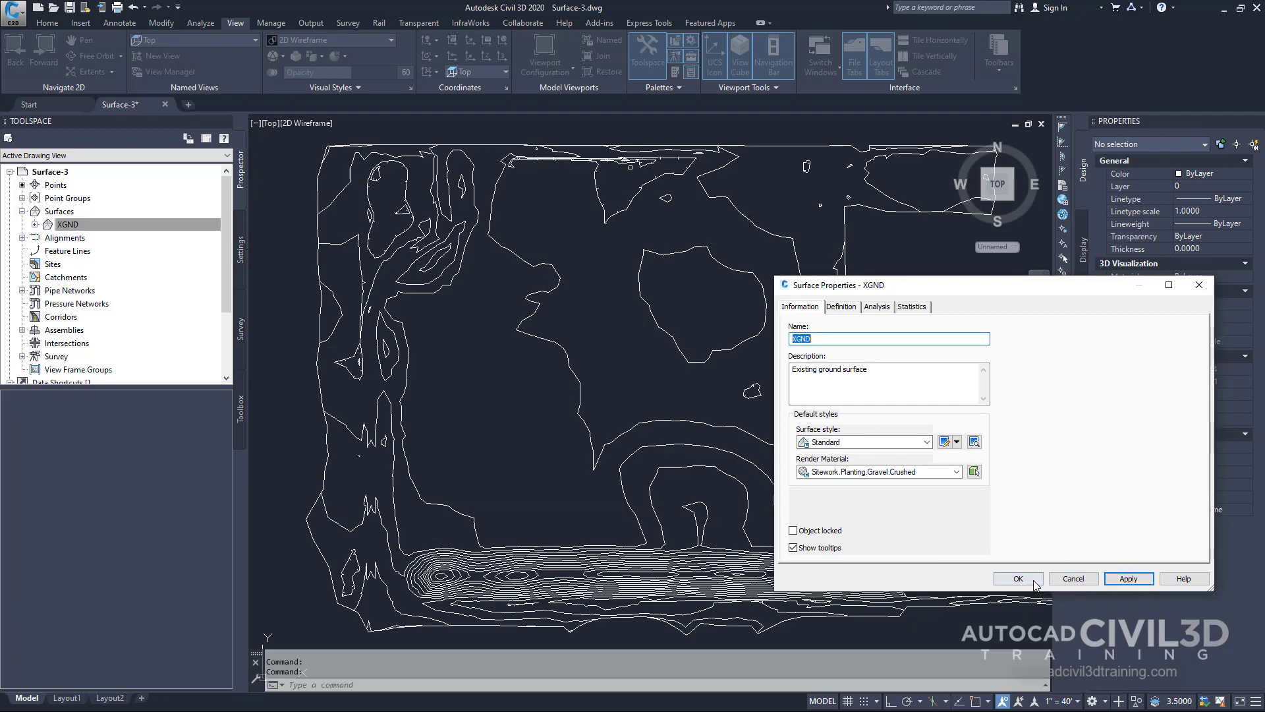
{"action": "left_click", "coordinate": [1017, 579]}
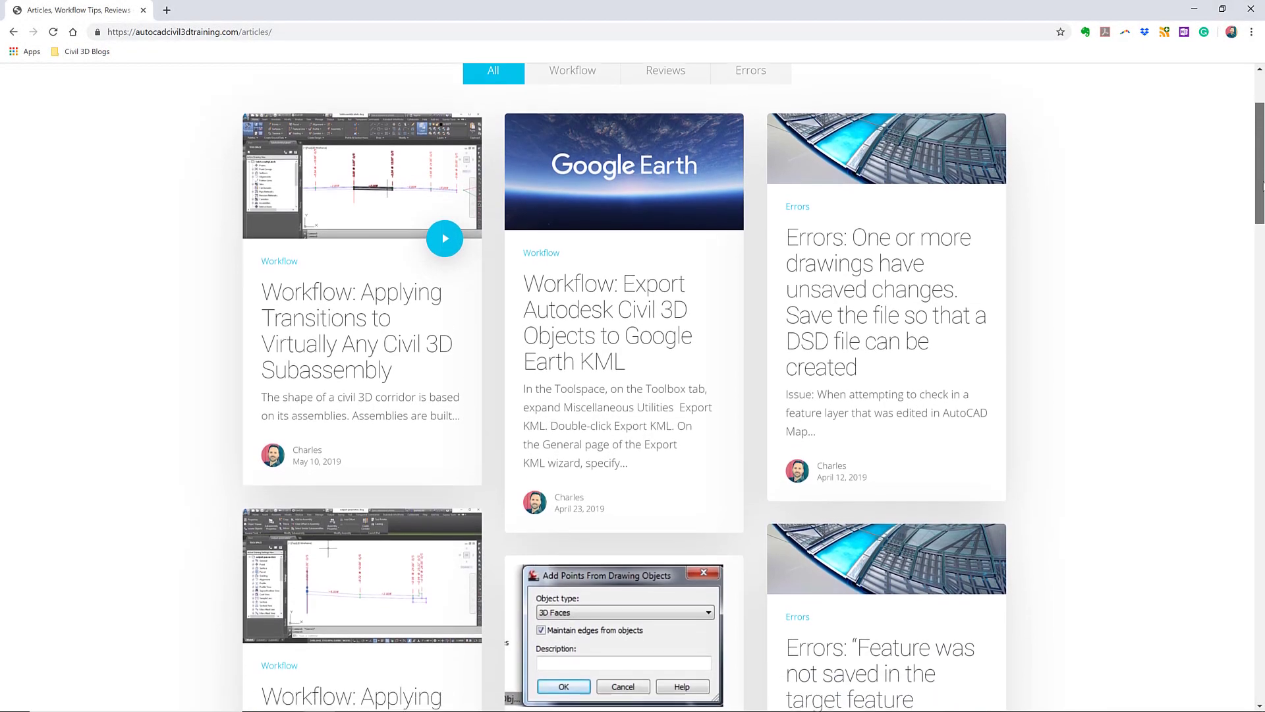
Step: Scroll the articles page down to the Civil 3D workflow tips sign-up banner
{"action": "scroll", "scroll_direction": "down", "scroll_amount": 3}
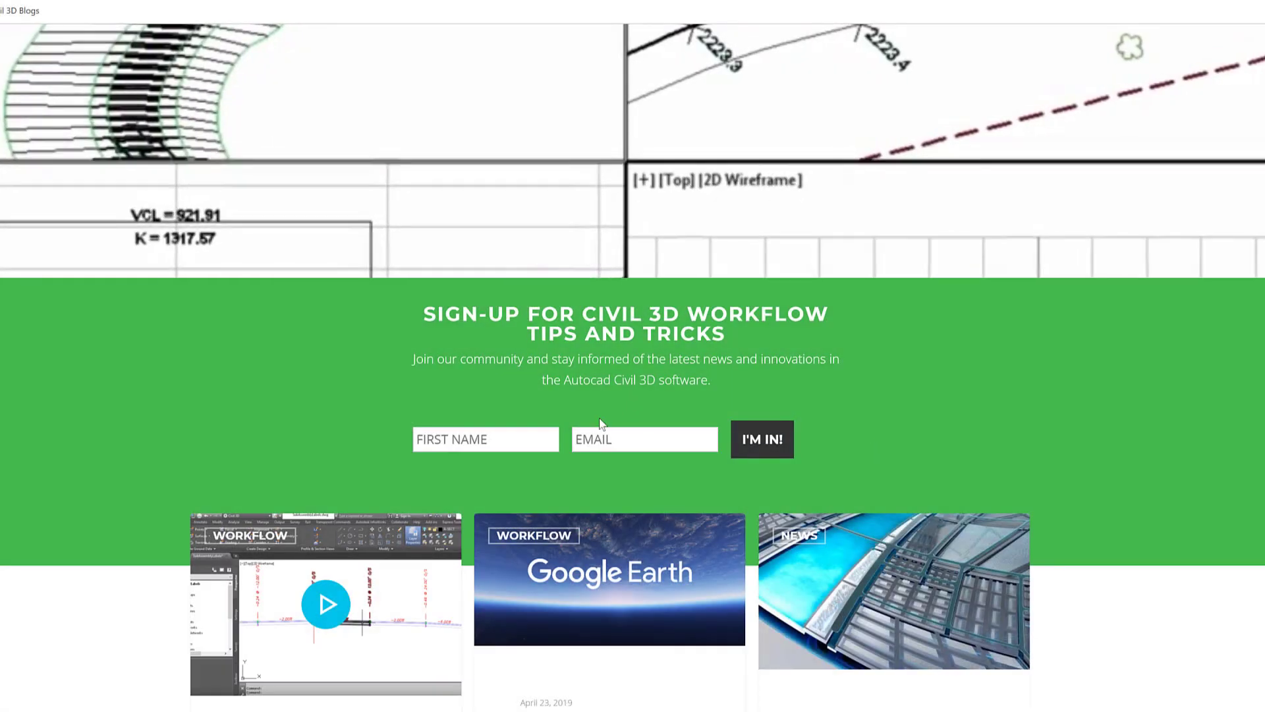
{"action": "scroll", "scroll_direction": "down", "scroll_amount": 3}
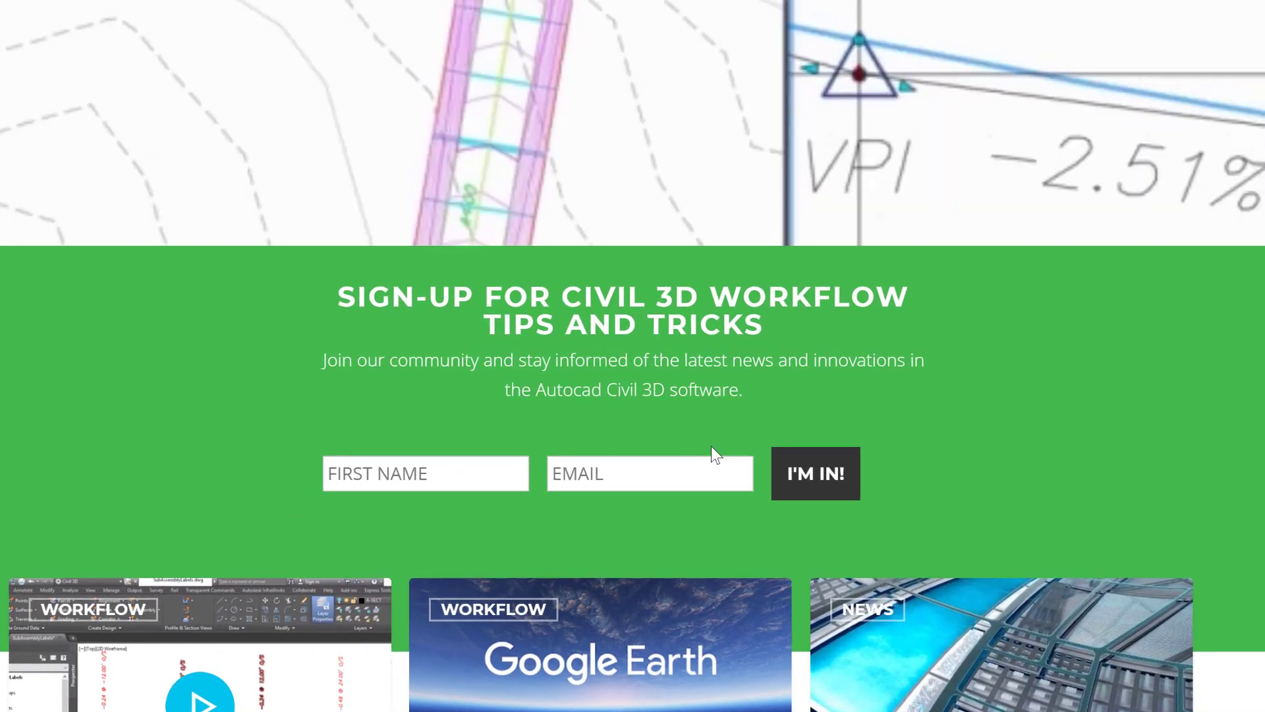